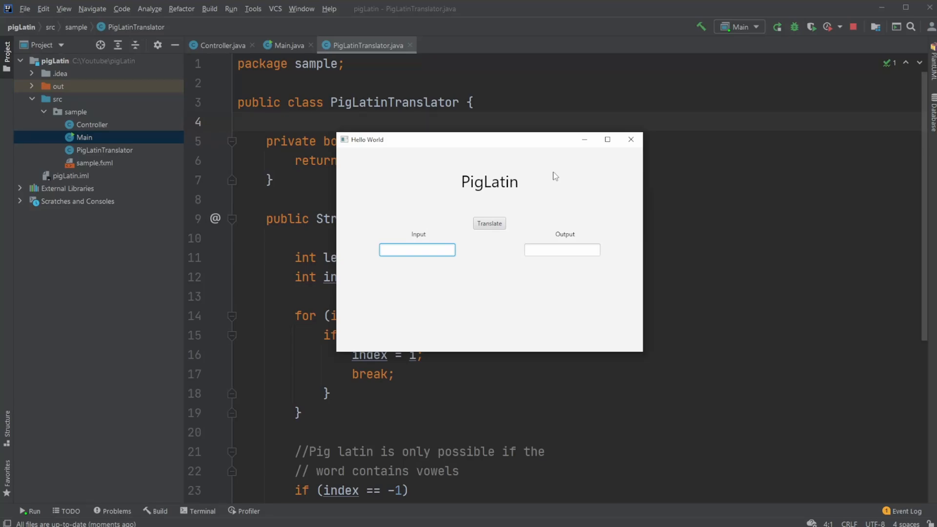
pyautogui.moveTo(516, 258)
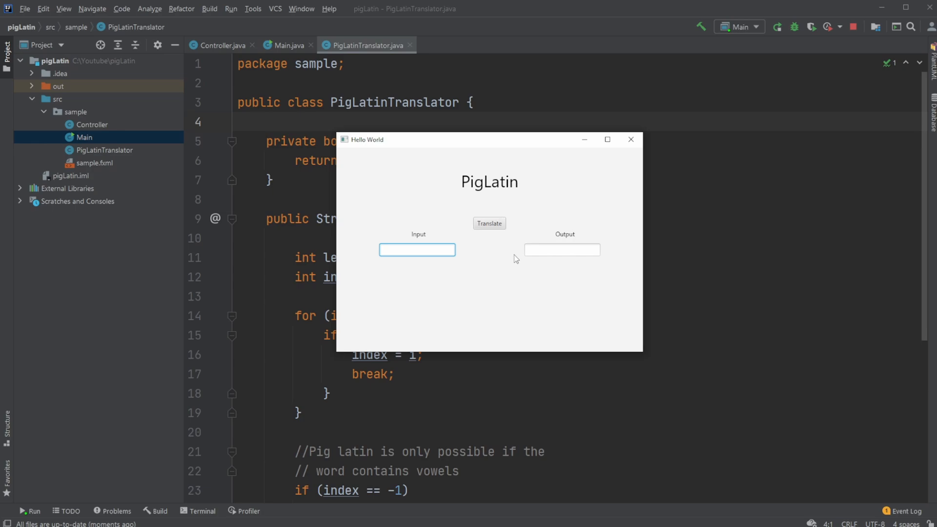
# Translate 'paris' in the running app, producing 'arispay' in the output.
pyautogui.click(417, 250)
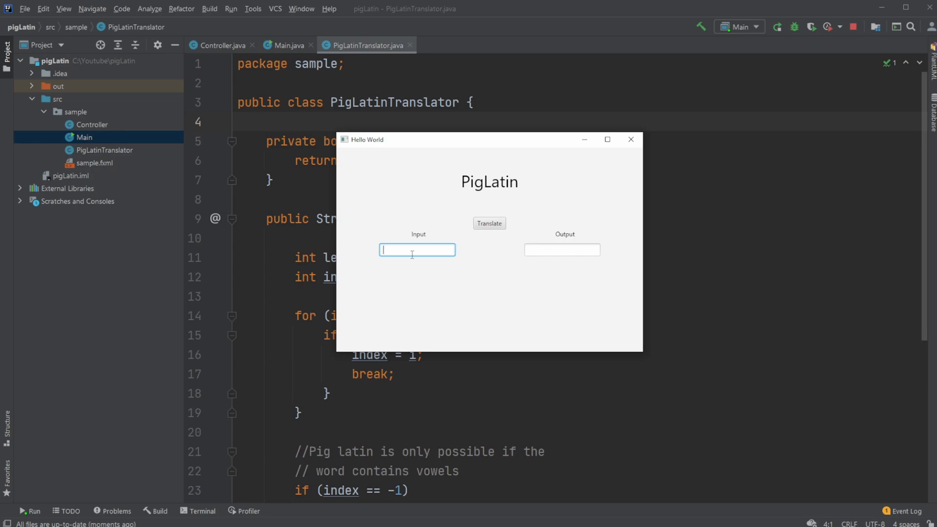
pyautogui.write('paris')
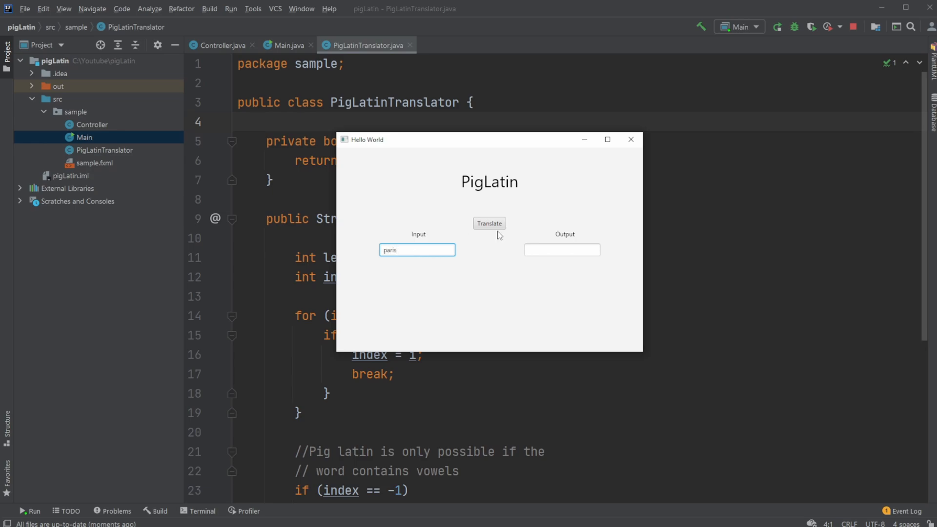
pyautogui.click(489, 223)
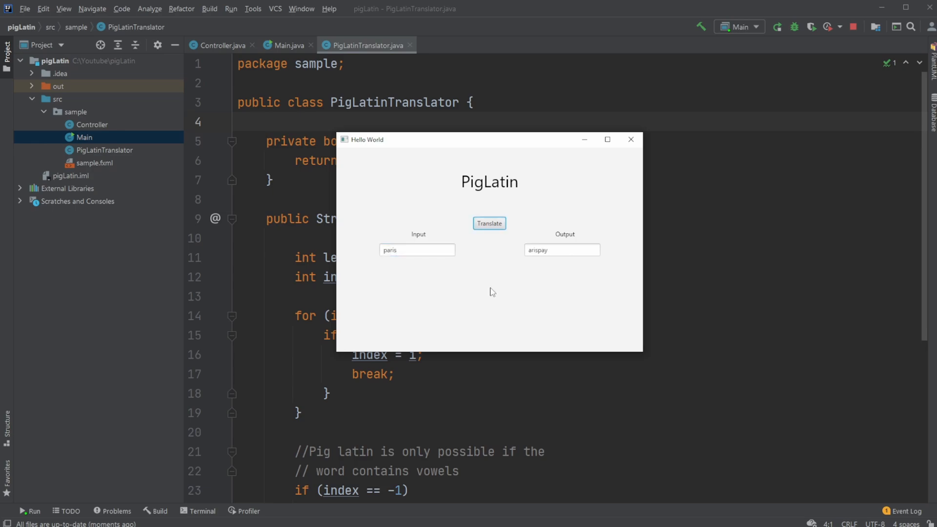
pyautogui.moveTo(538, 267)
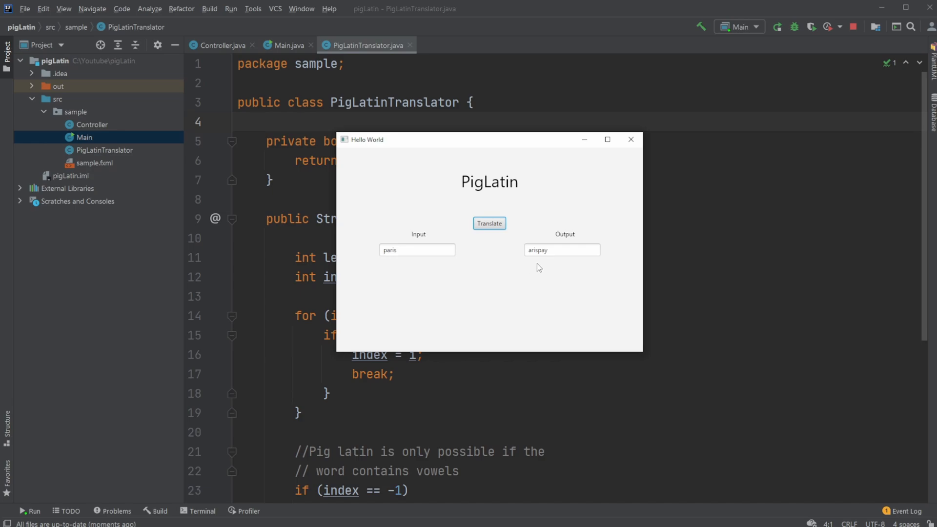
pyautogui.moveTo(438, 272)
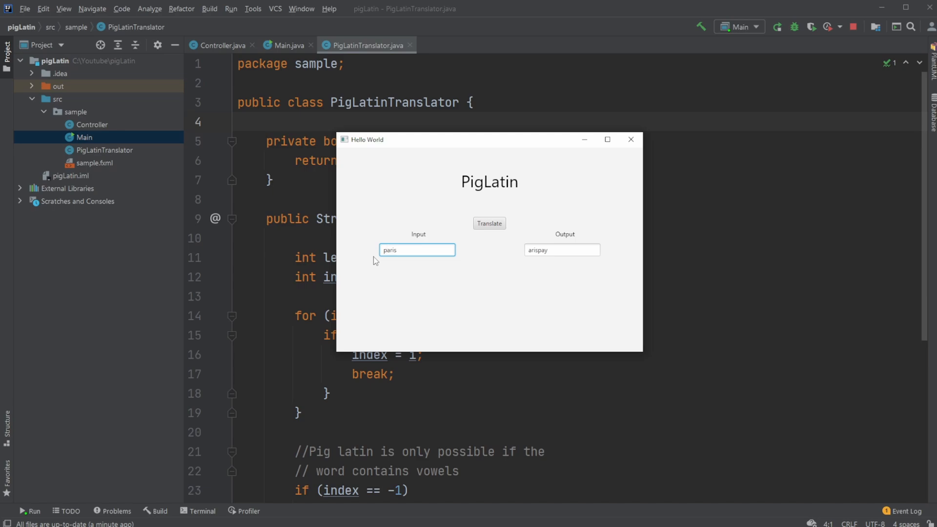
pyautogui.moveTo(526, 270)
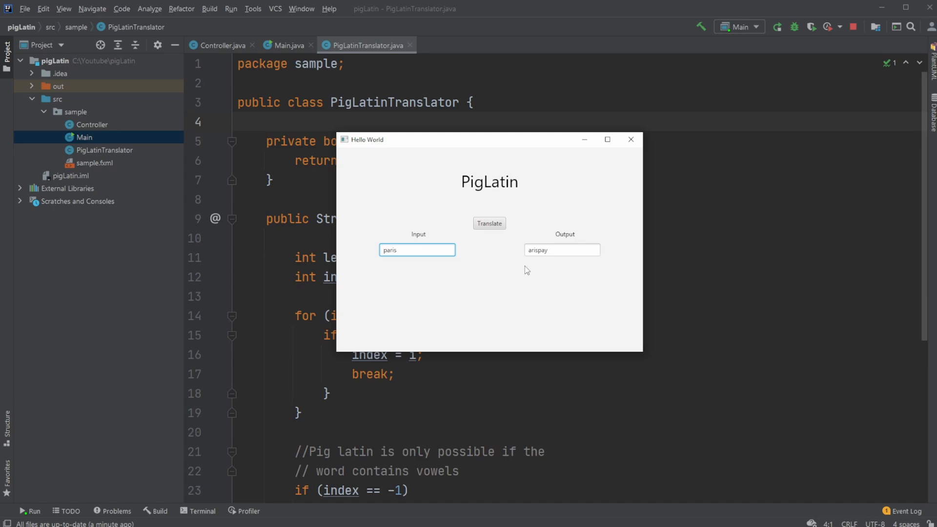
pyautogui.moveTo(542, 267)
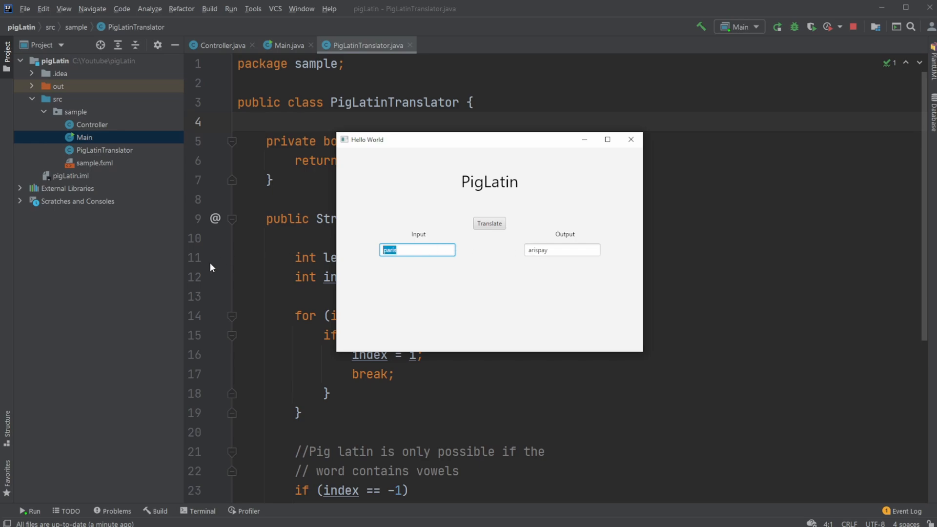
# Translate 'Man', producing 'anMay' in the output.
pyautogui.write('Man')
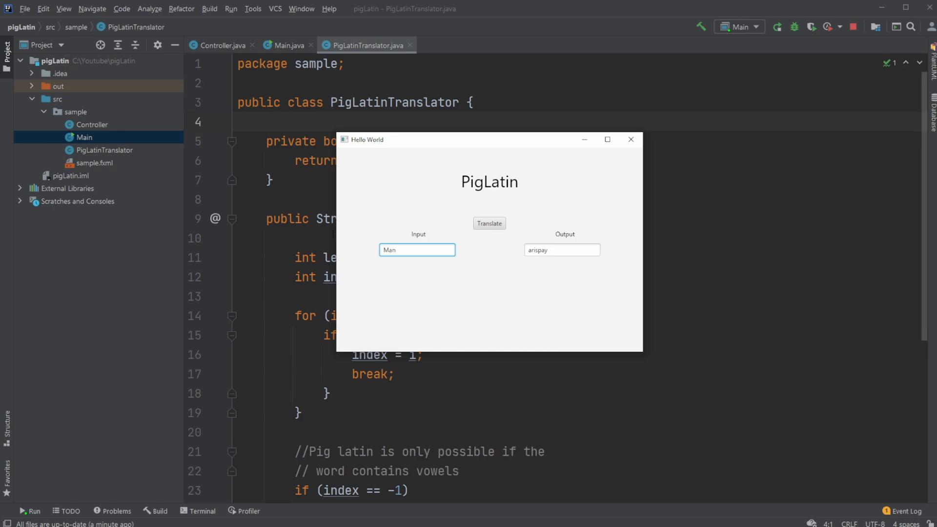
pyautogui.click(489, 222)
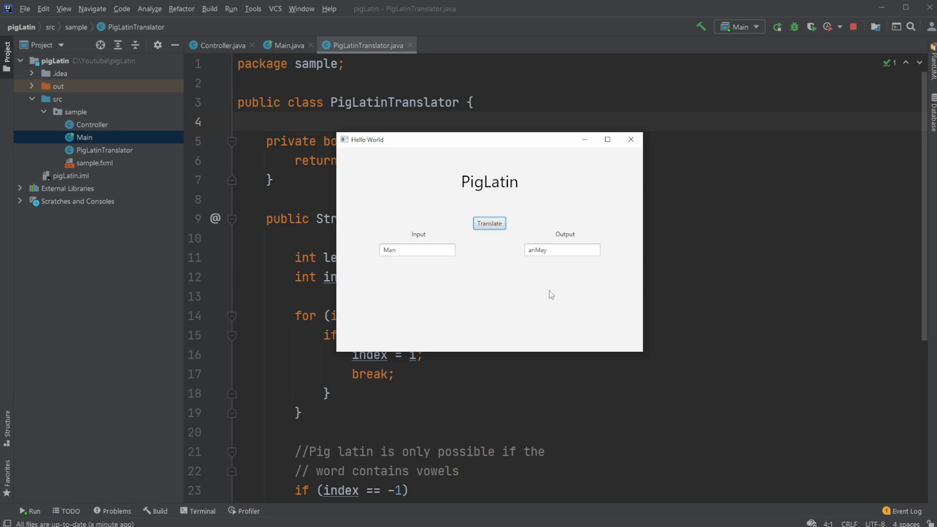
pyautogui.moveTo(550, 277)
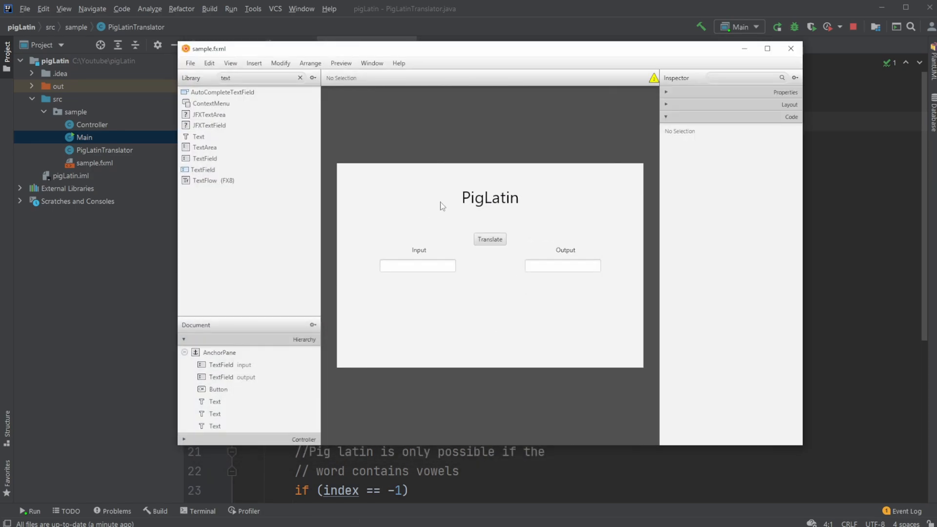
# Inspect the output TextField's fx:id in Scene Builder, then minimize the window.
pyautogui.click(562, 265)
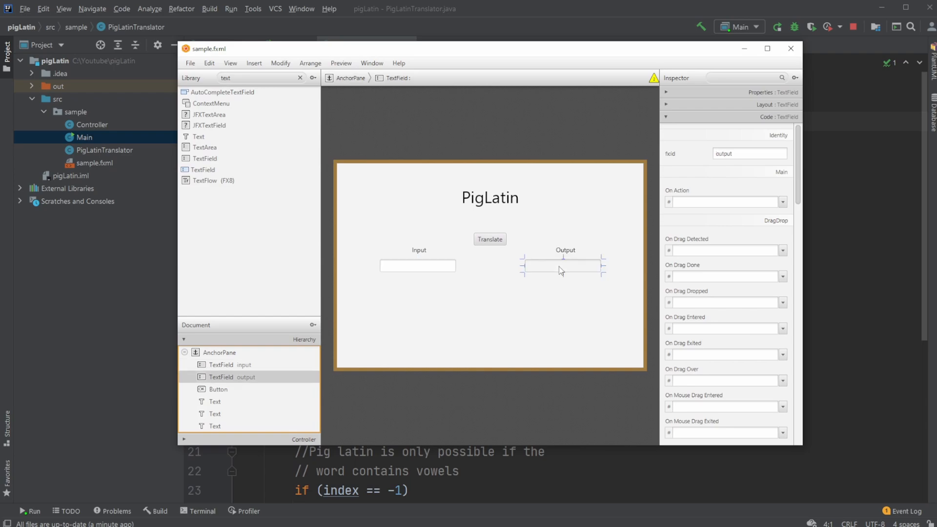
pyautogui.moveTo(494, 246)
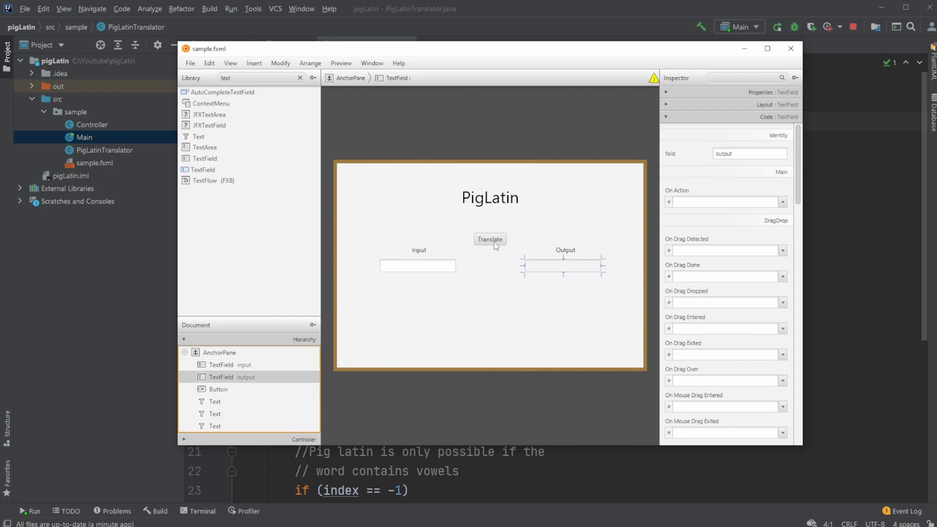
pyautogui.click(490, 239)
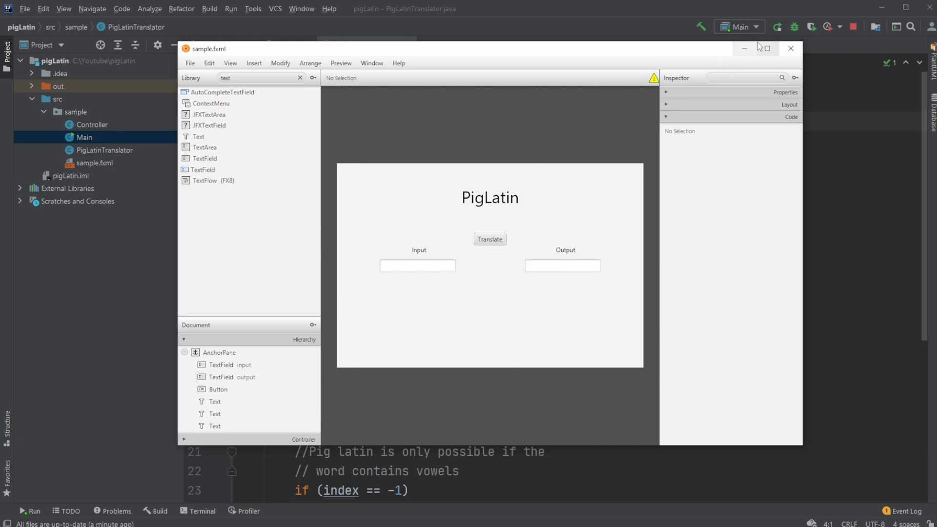
pyautogui.click(790, 49)
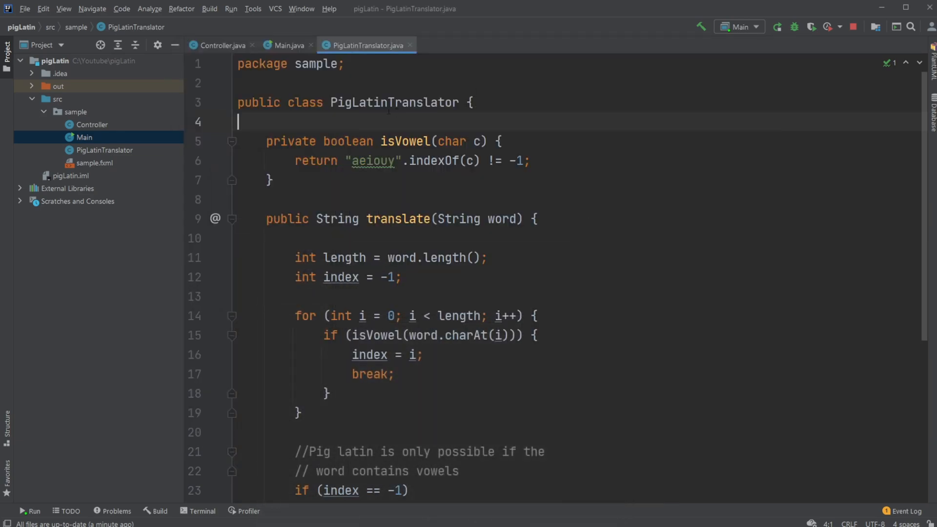
pyautogui.moveTo(211, 53)
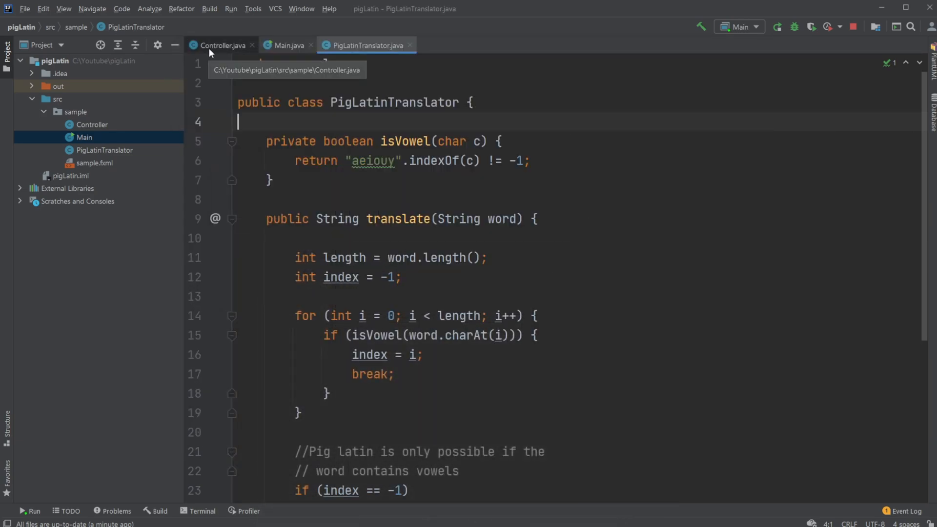
pyautogui.click(220, 45)
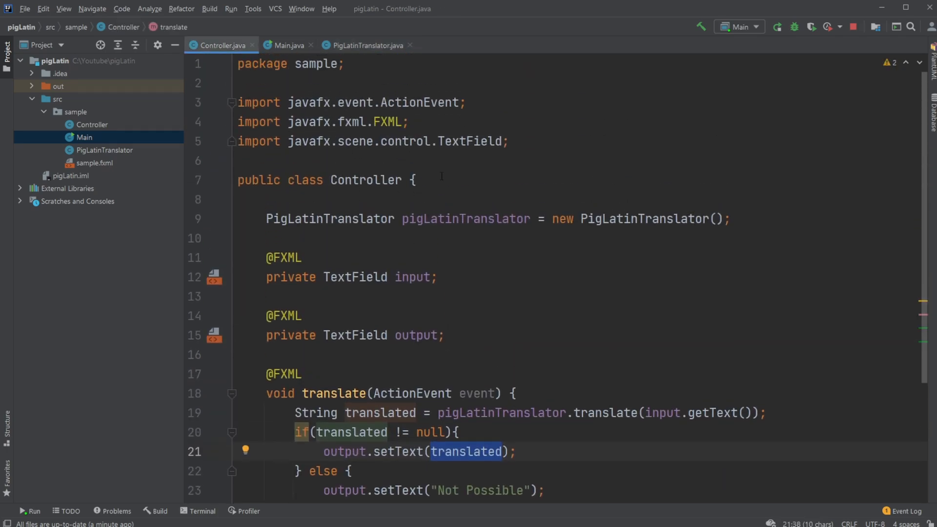
pyautogui.scroll(-3)
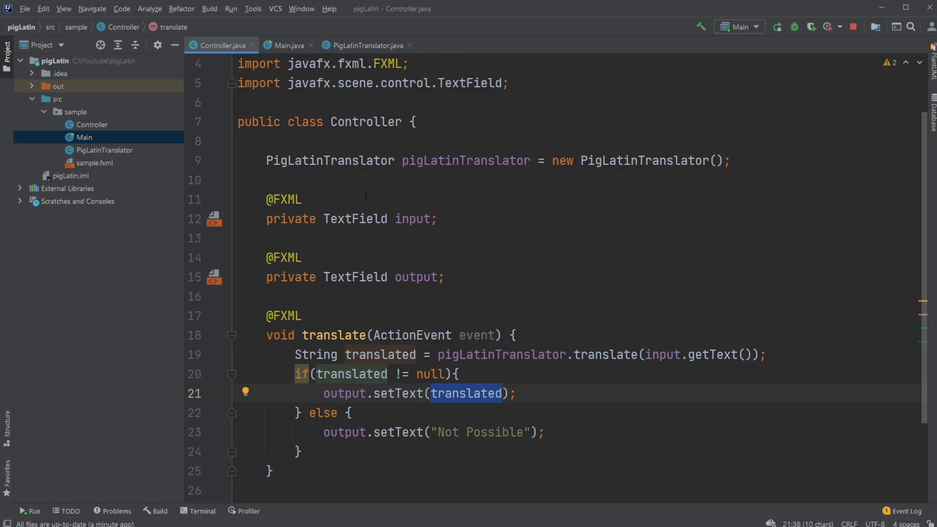
pyautogui.moveTo(379, 191)
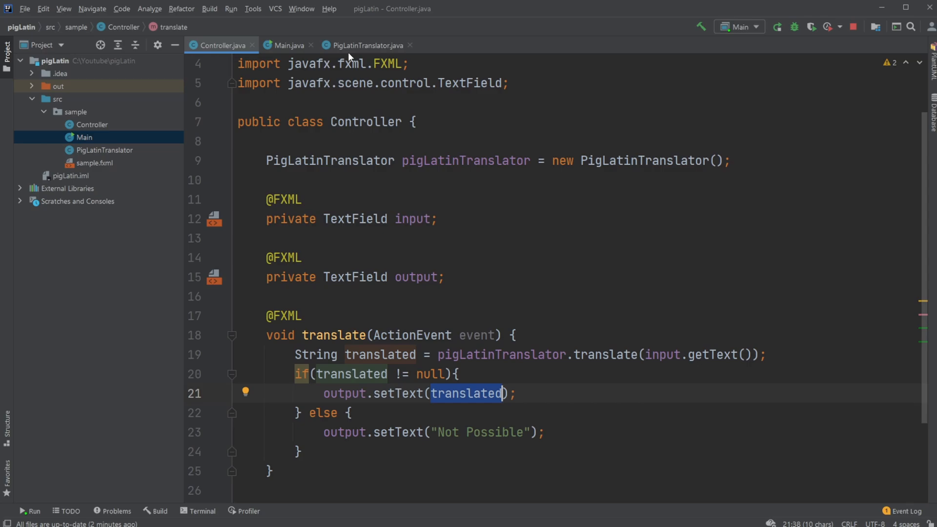
pyautogui.moveTo(589, 319)
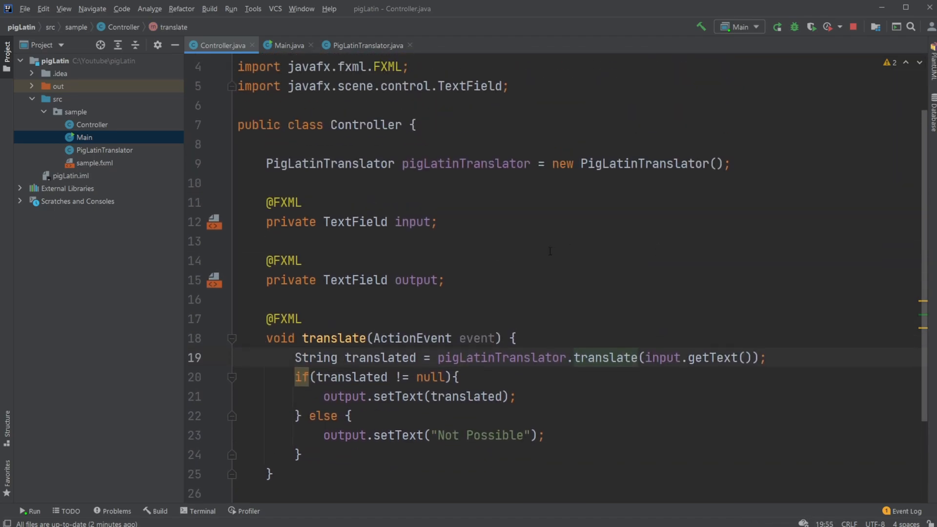
pyautogui.click(623, 357)
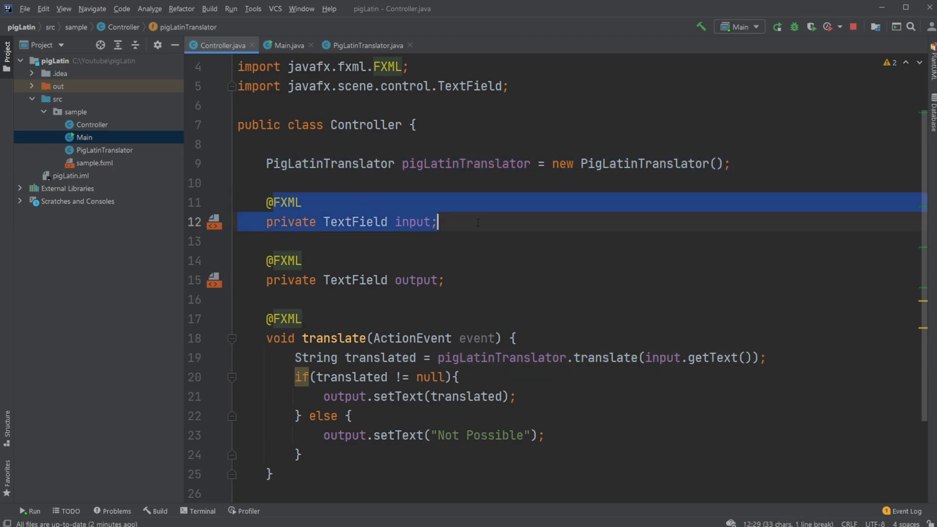
pyautogui.scroll(-3)
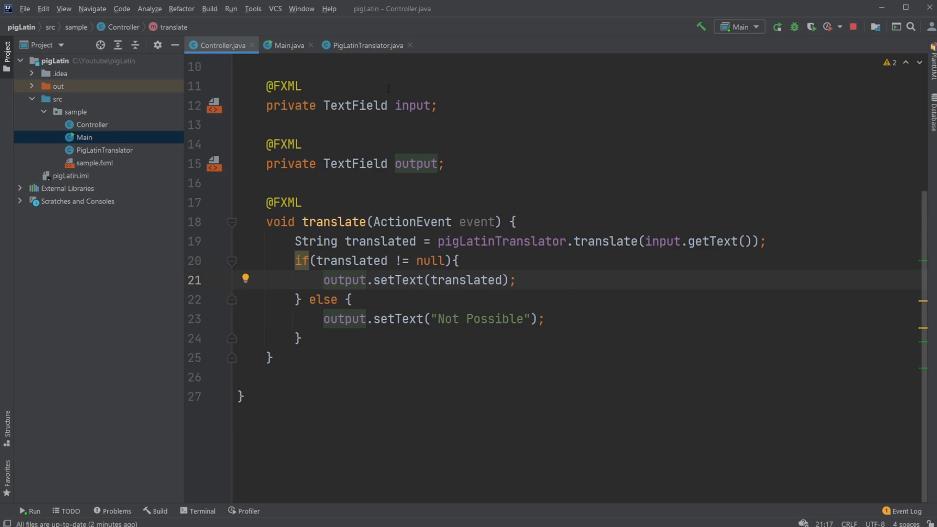
pyautogui.click(365, 45)
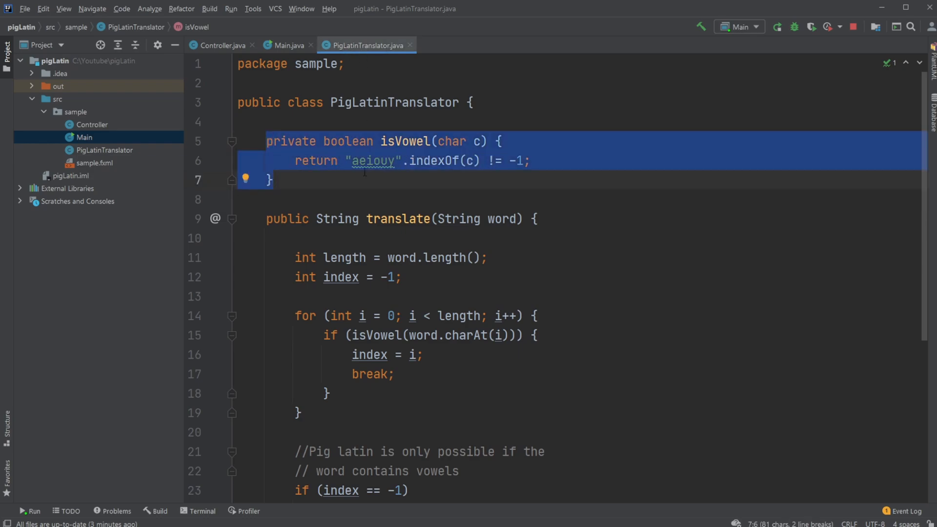
# Review the isVowel helper, its char parameter and the 'aeiouy' vowel string.
pyautogui.scroll(-3)
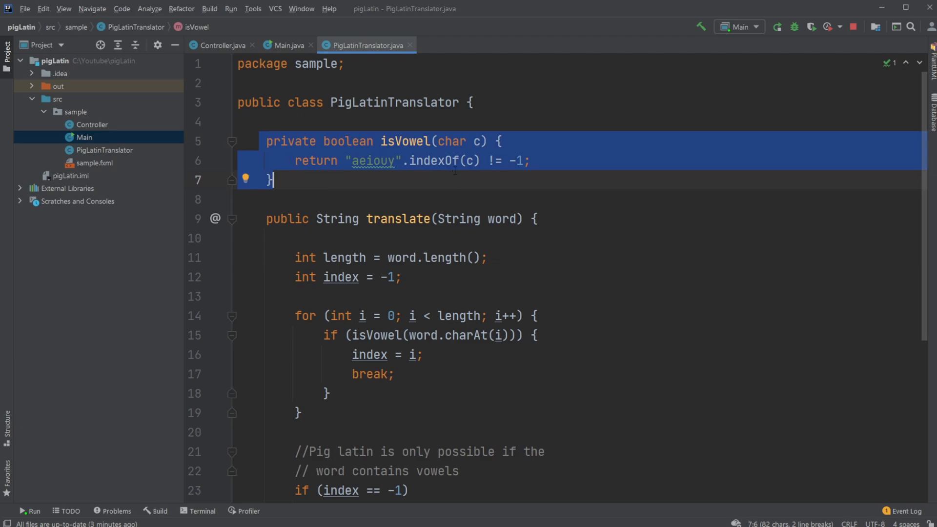
pyautogui.click(477, 141)
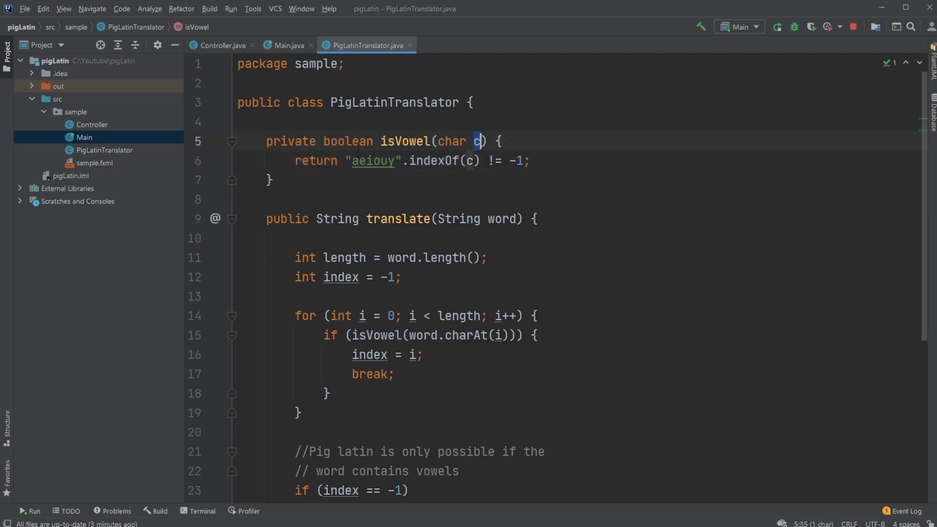
pyautogui.doubleClick(372, 160)
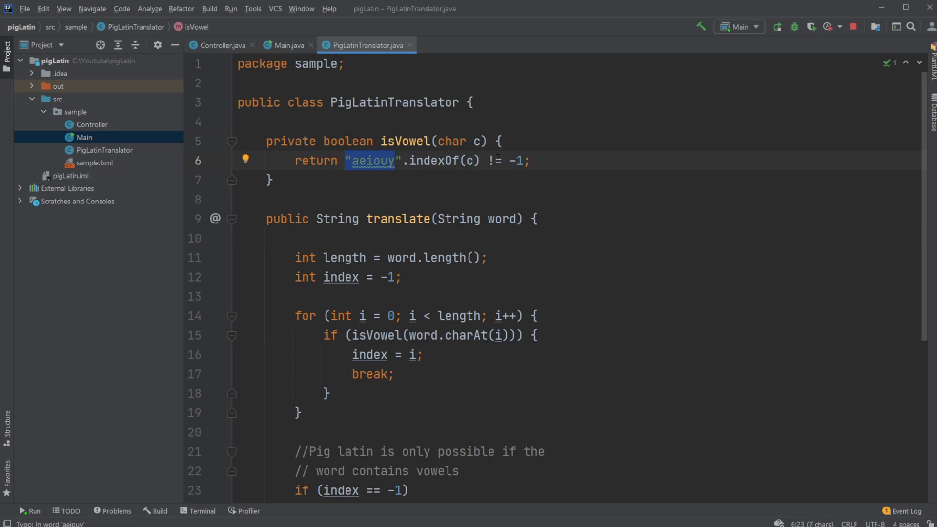
pyautogui.scroll(-3)
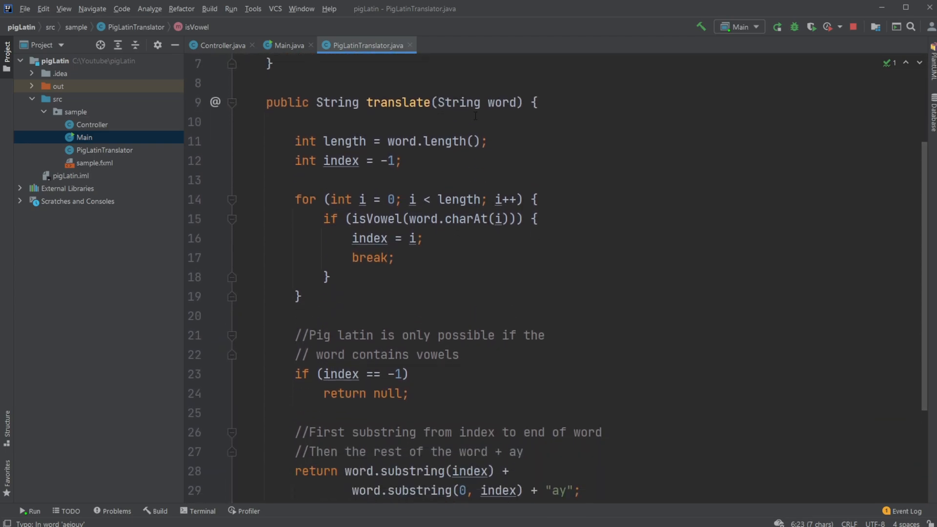
pyautogui.moveTo(294, 140); pyautogui.dragTo(402, 160)
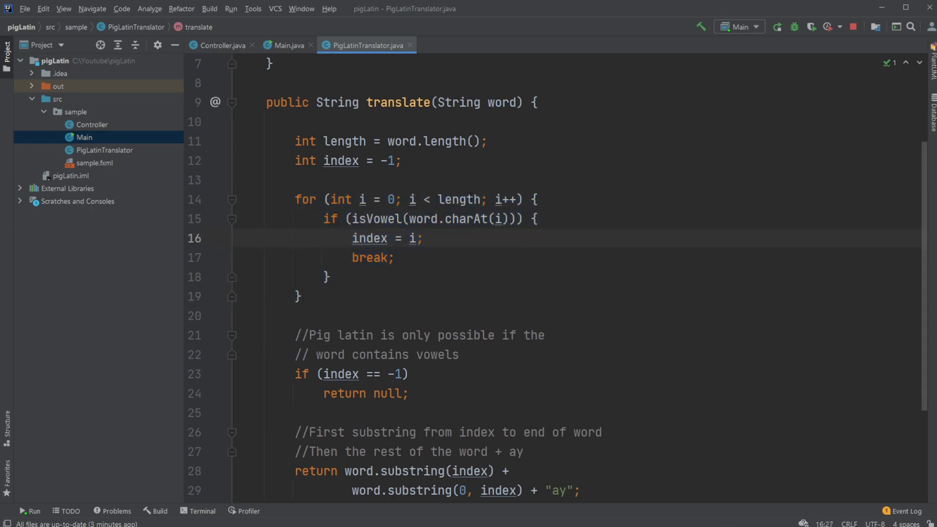
# Review translate()'s first-vowel index line and the vowel-search loop.
pyautogui.tripleClick(386, 238)
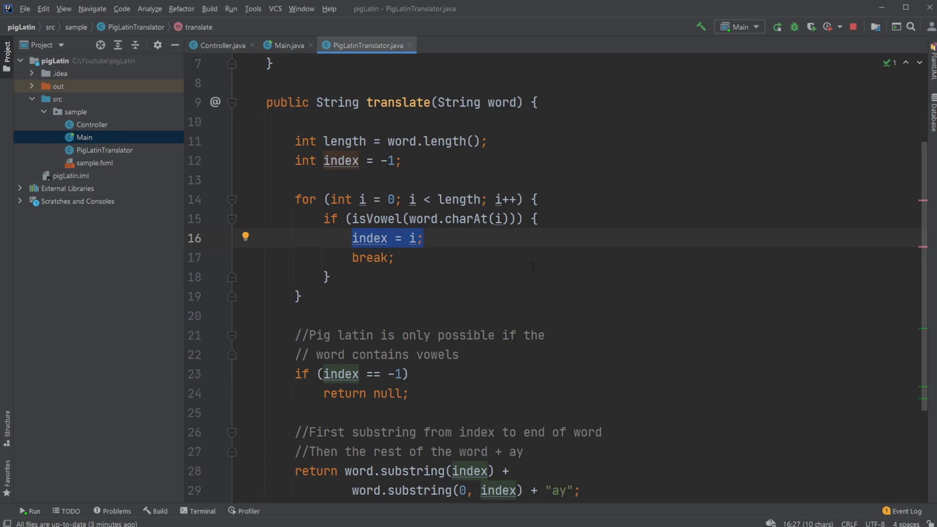
pyautogui.scroll(3)
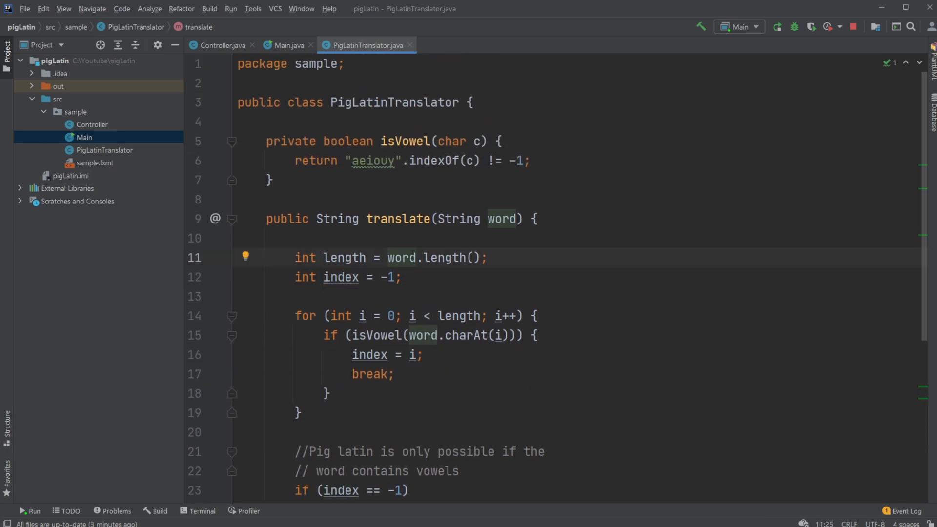
pyautogui.scroll(-3)
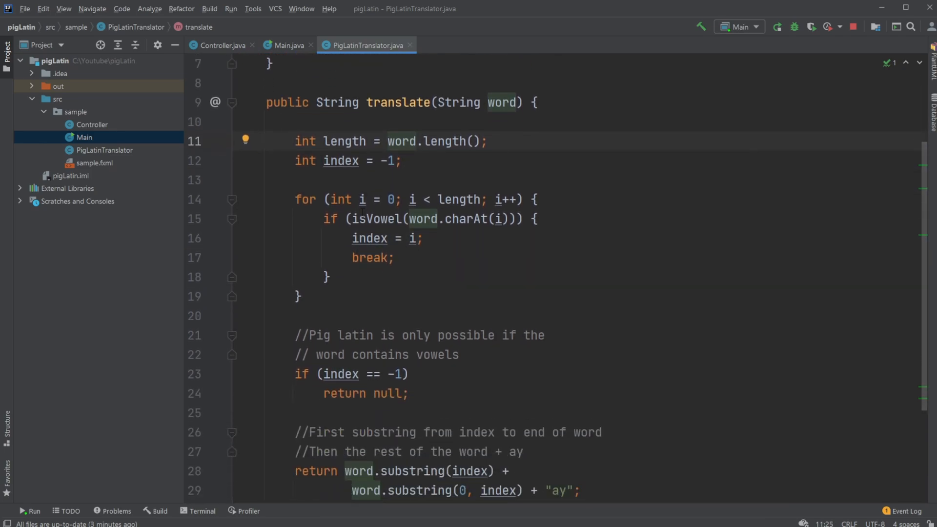
pyautogui.scroll(-3)
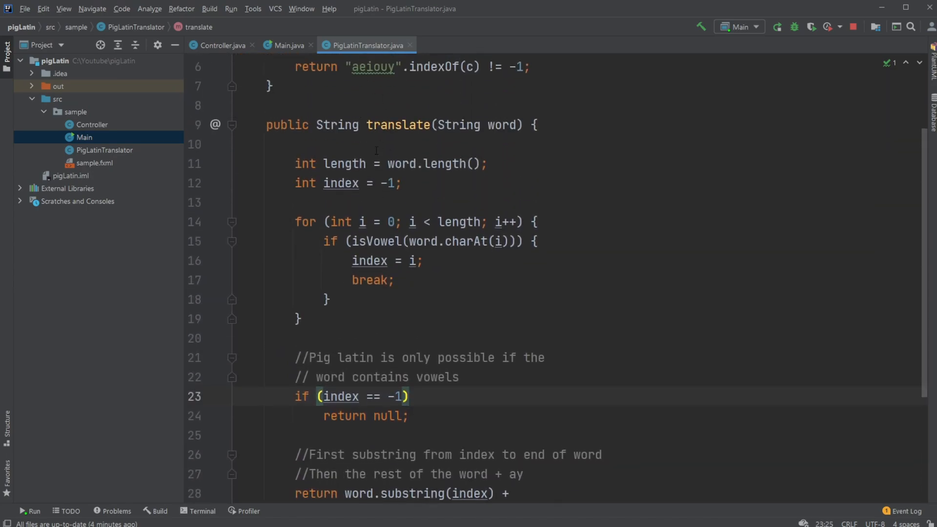
pyautogui.scroll(-3)
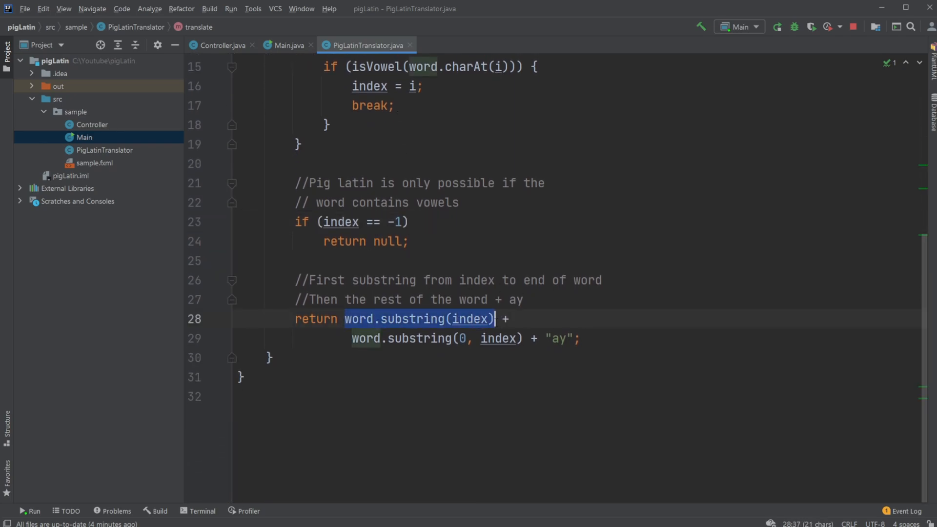
pyautogui.click(457, 318)
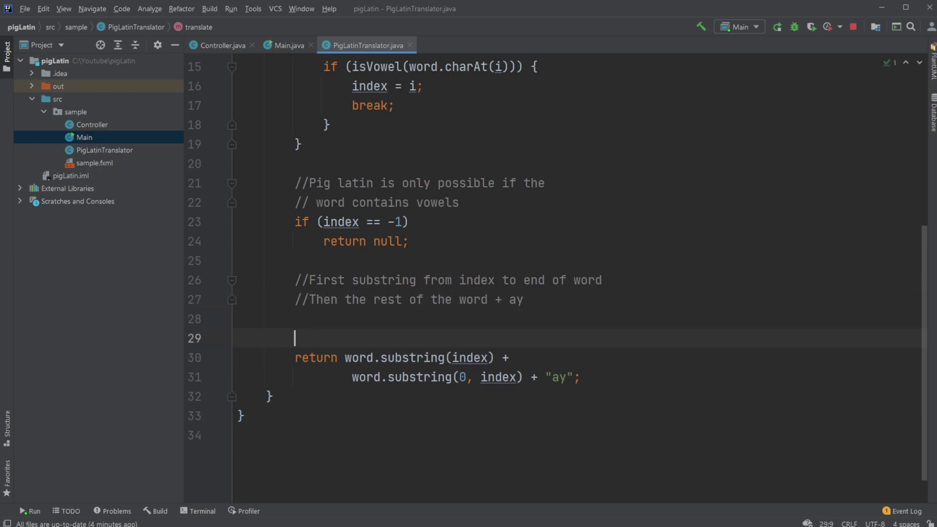
pyautogui.write('//paris')
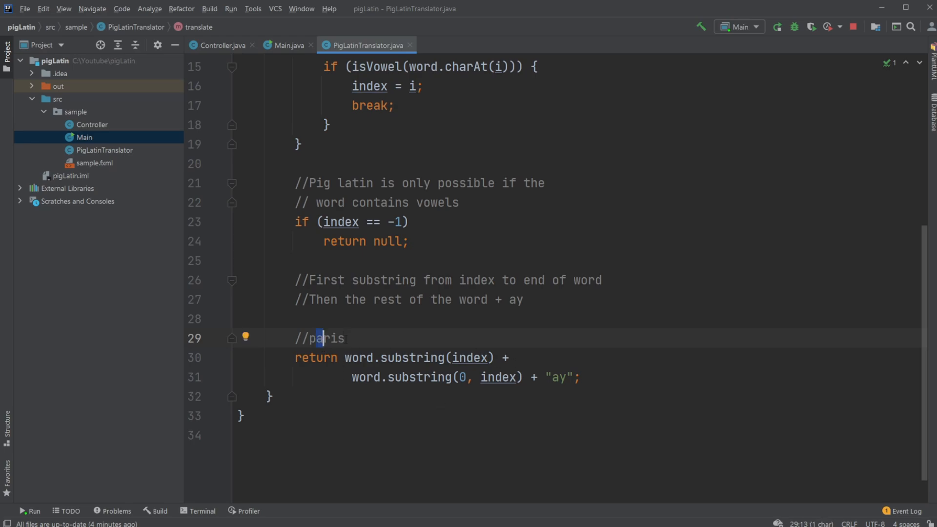
pyautogui.doubleClick(328, 337)
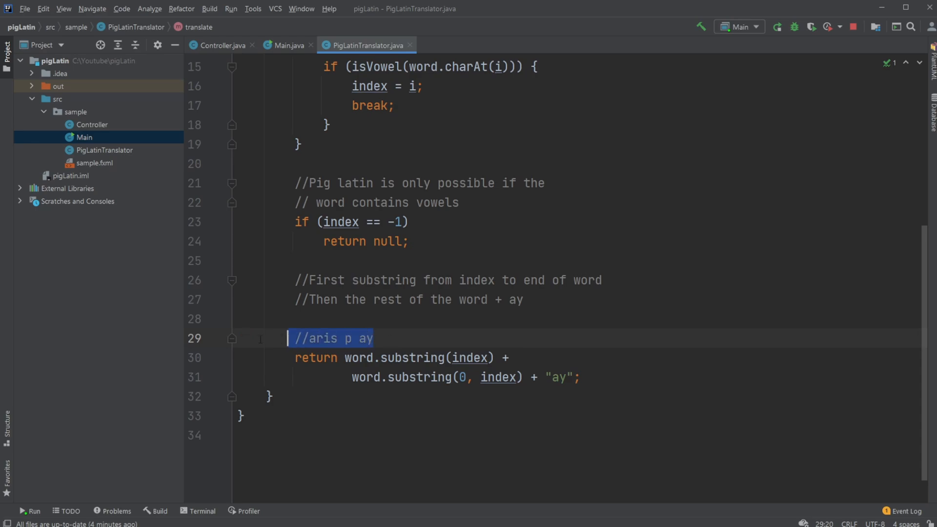
pyautogui.press('Delete')
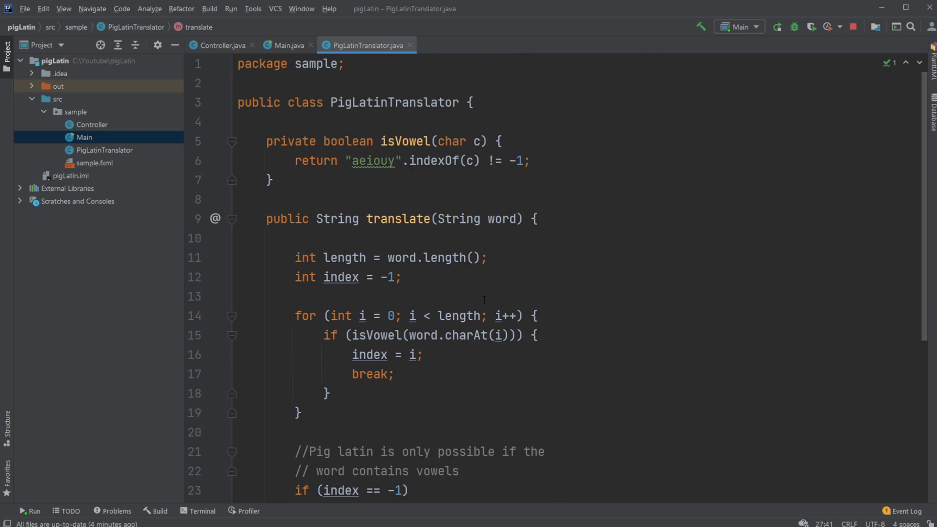
pyautogui.click(287, 45)
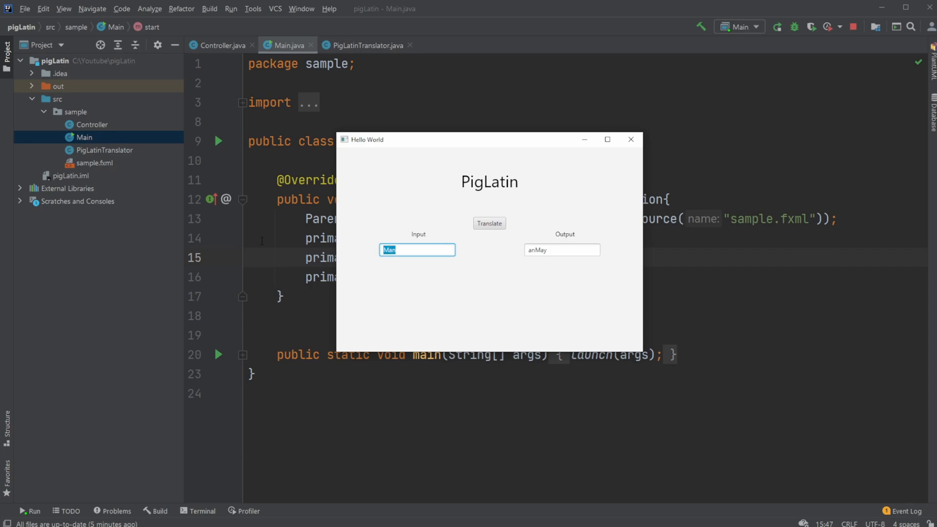
# Translate 'asdfwef', producing 'asdfwefay' in the output.
pyautogui.write('asdfwef')
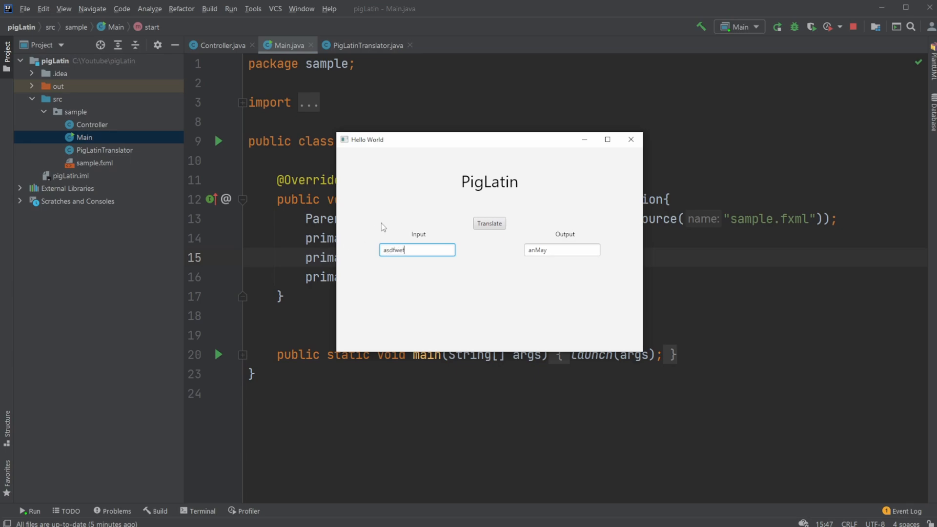
pyautogui.click(489, 222)
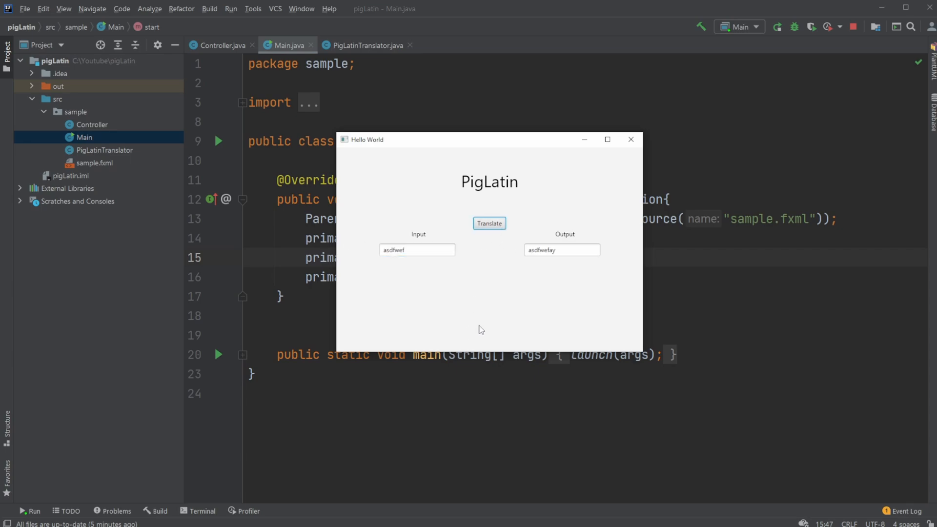
pyautogui.moveTo(568, 211)
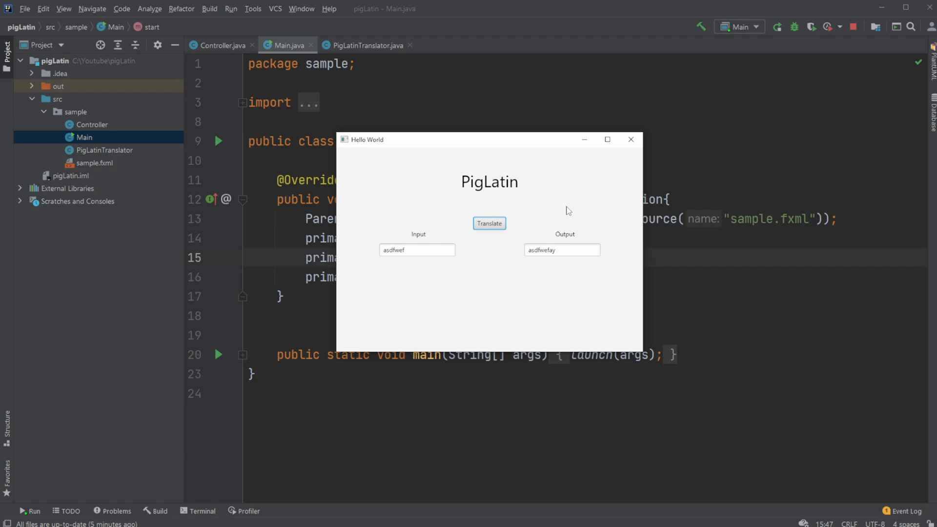